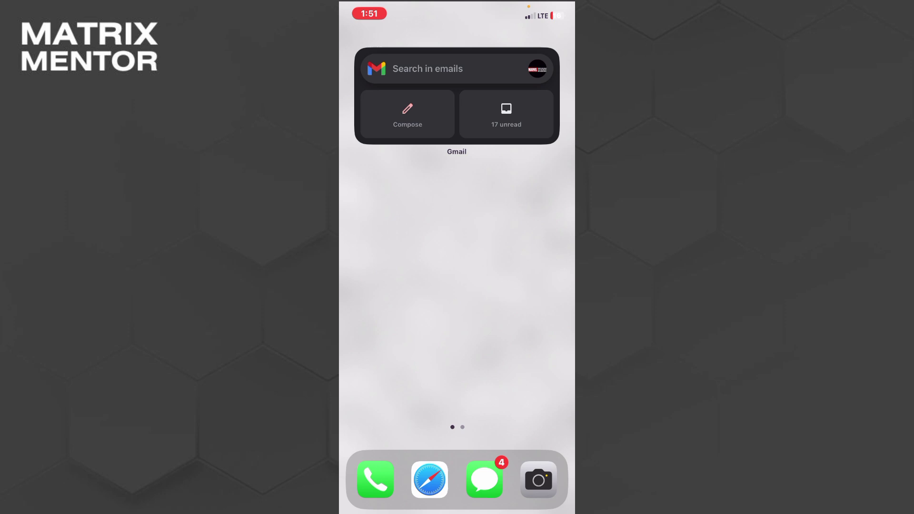
- Launch Safari from the dock to reach the KeenTools add-ons for Blender page
{"action": "left_click", "coordinate": [430, 479]}
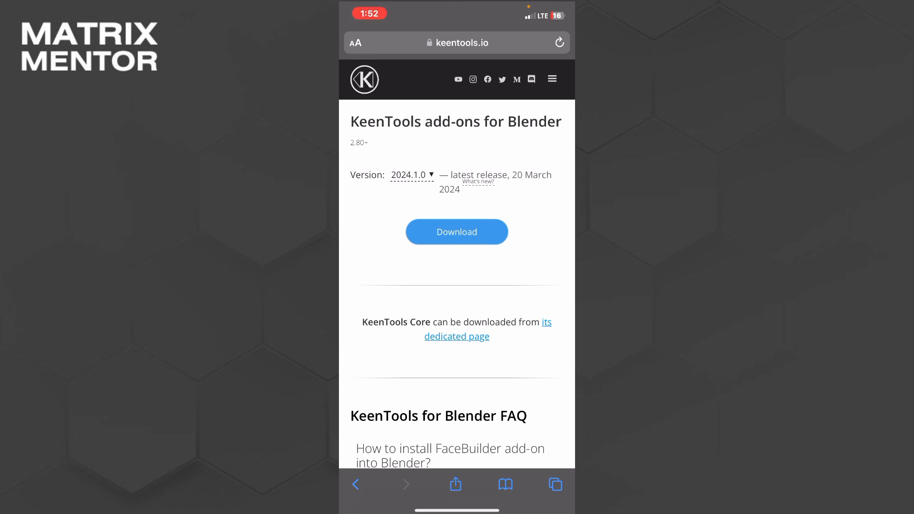
- Start the keentools_2024.1.0_for_blender.dmg download and confirm Safari's download prompt
{"action": "left_click", "coordinate": [457, 232]}
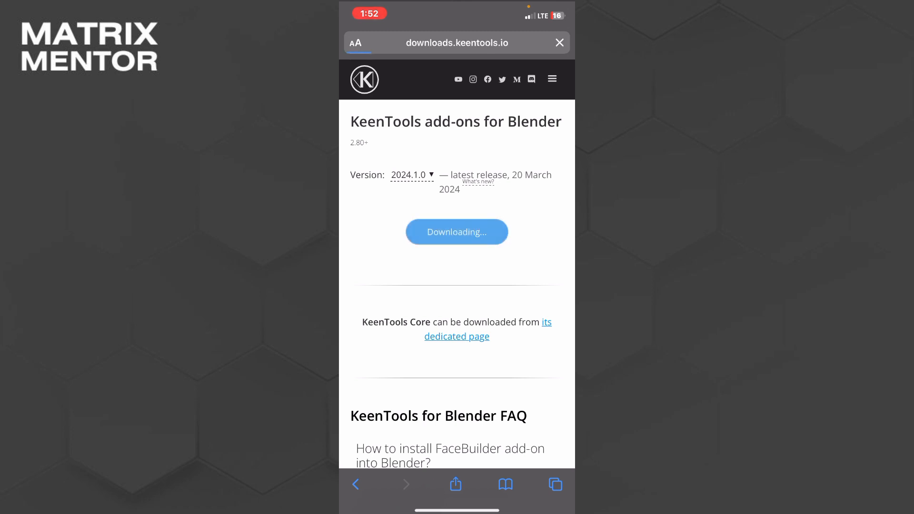
{"action": "left_click", "coordinate": [457, 231]}
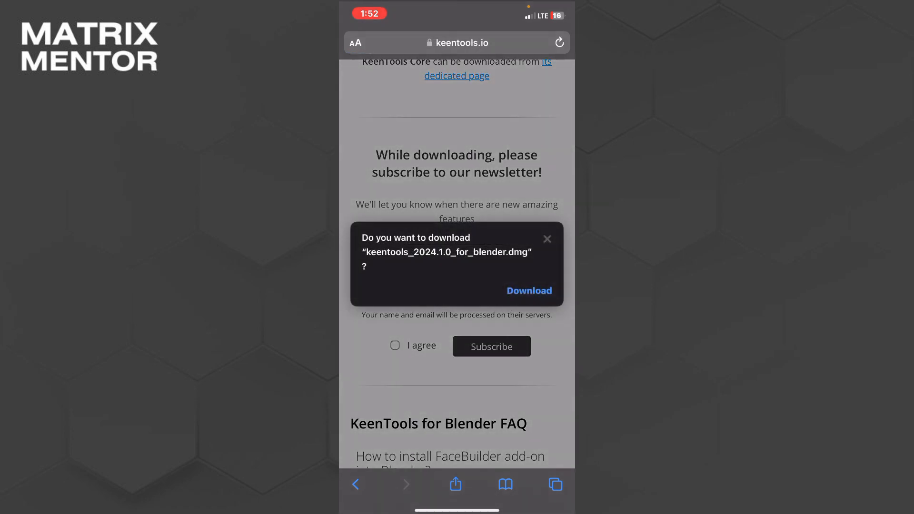